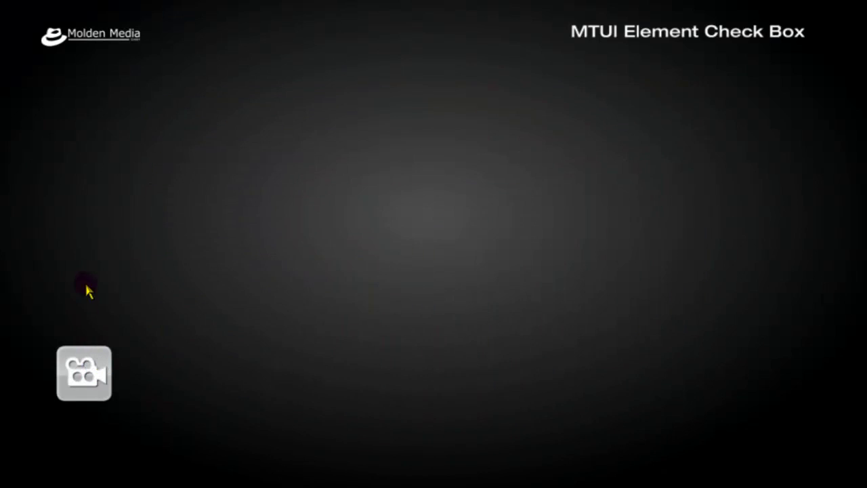
# Toggle the camera checkbox in the preview to demonstrate the video window growing and shrinking
pyautogui.click(84, 372)
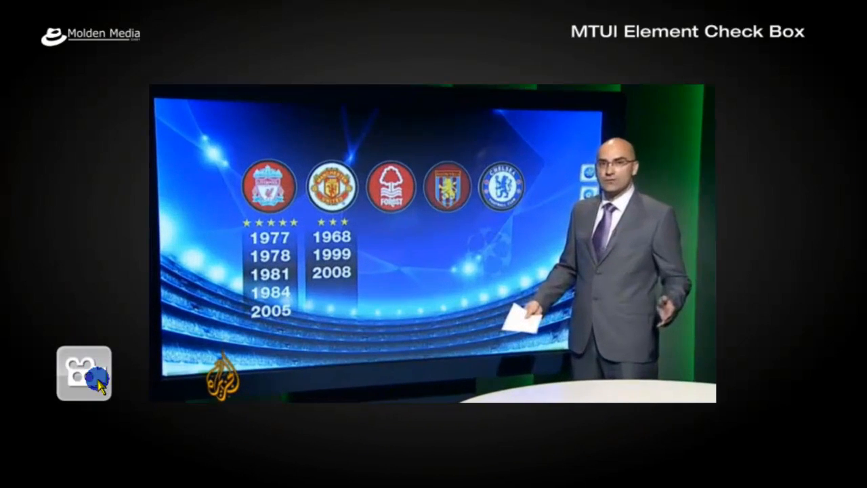
pyautogui.click(84, 373)
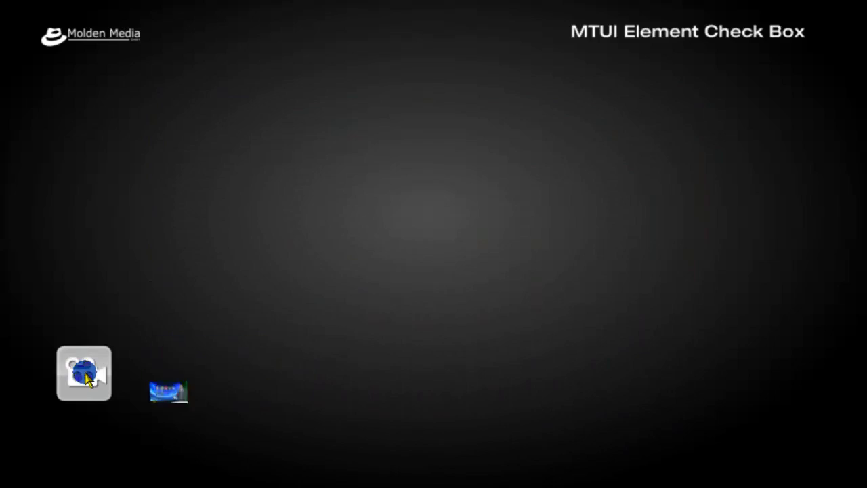
pyautogui.click(84, 372)
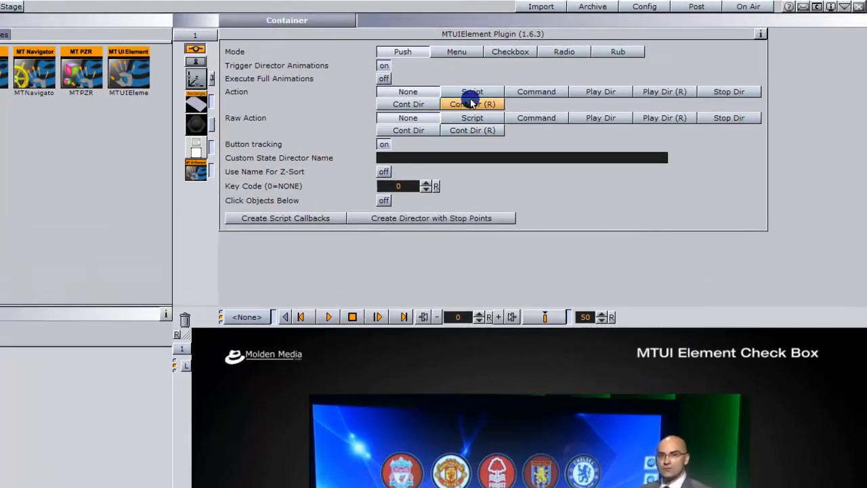
# Set the MTUIElement to Checkbox mode with Trigger Director Animations, creating CTRL and CTRL-value directors with stop points
pyautogui.click(510, 52)
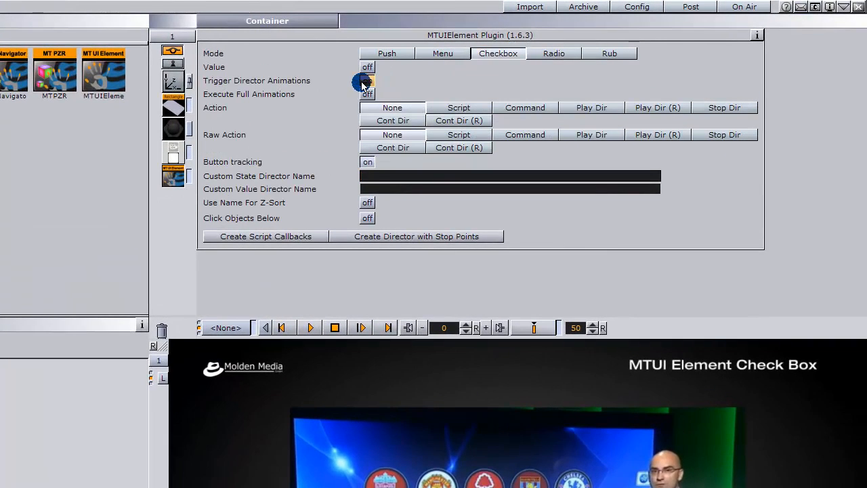
pyautogui.click(508, 176)
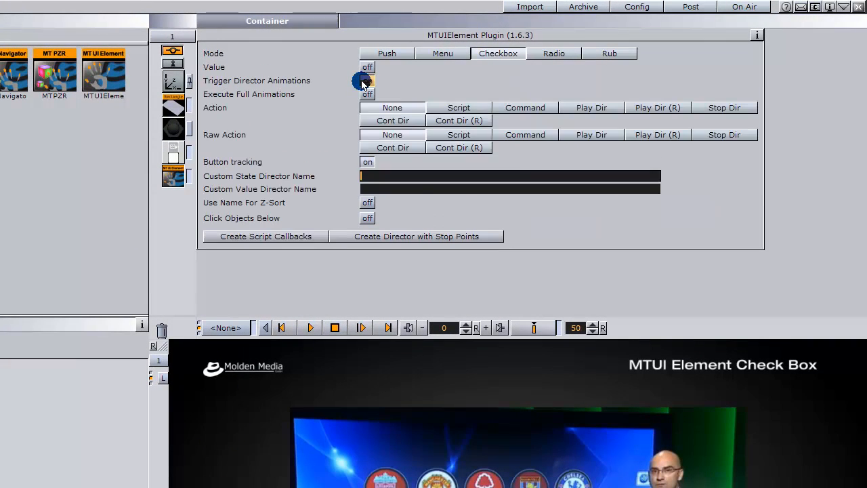
pyautogui.click(367, 81)
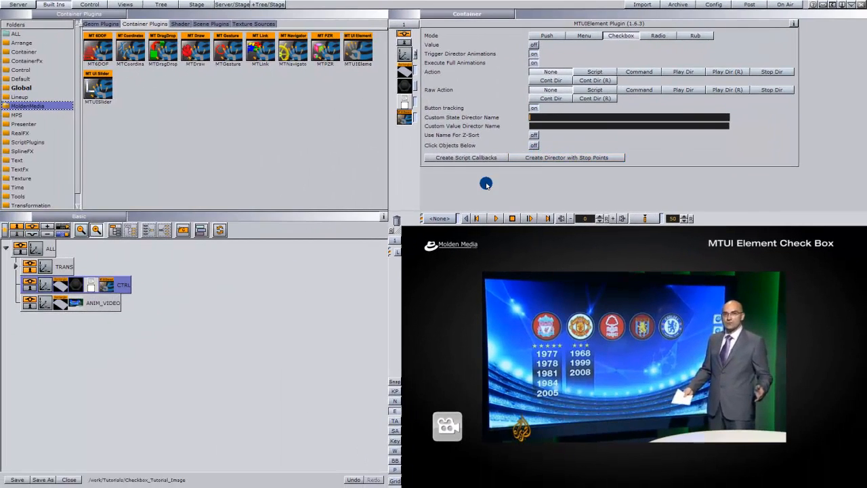
pyautogui.click(195, 6)
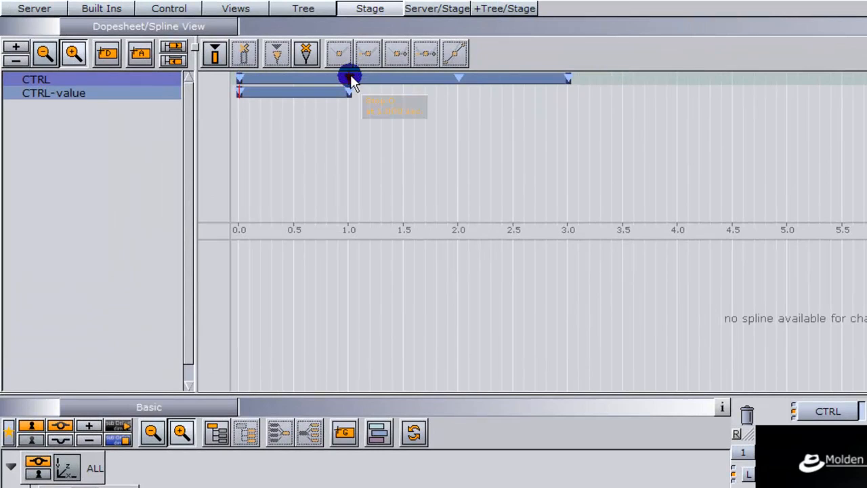
# Darken the camera icon's material and keyframe it as a Material track in the CTRL director
pyautogui.moveTo(350, 76); pyautogui.dragTo(569, 75)
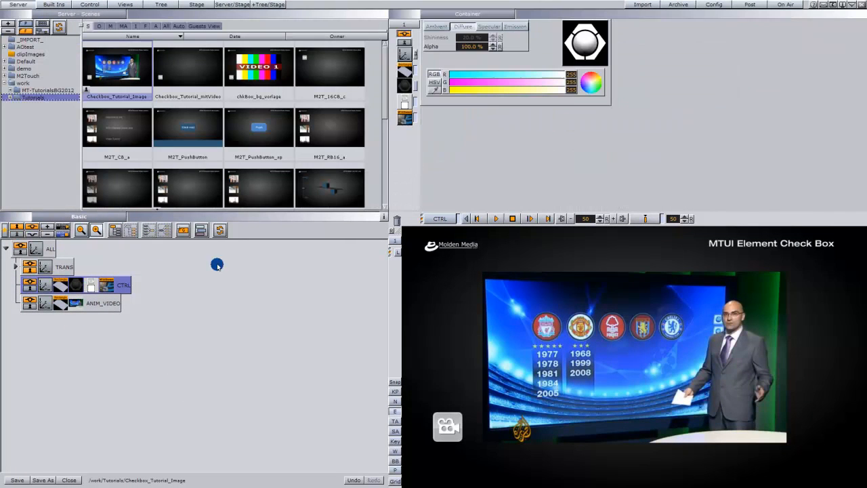
pyautogui.moveTo(572, 83); pyautogui.dragTo(555, 83)
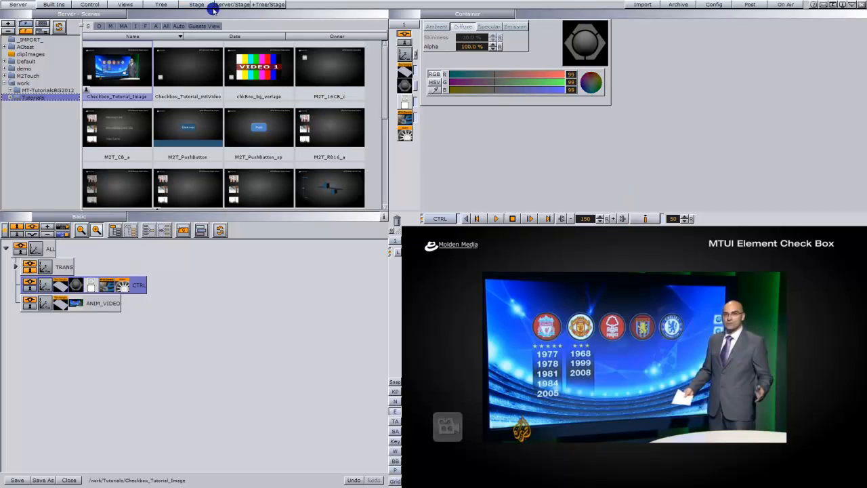
pyautogui.click(196, 6)
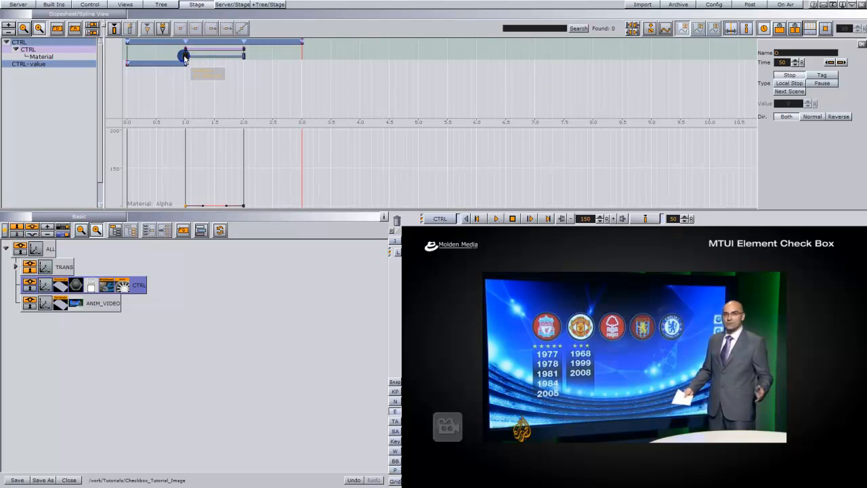
pyautogui.click(41, 57)
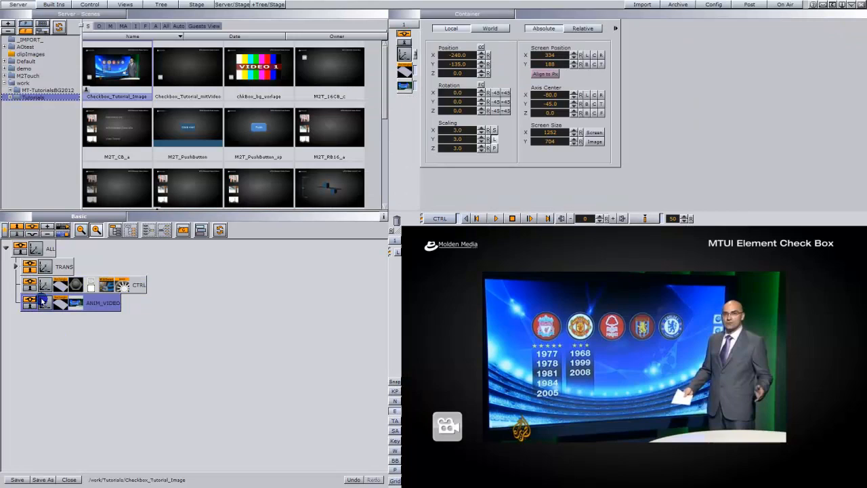
# Keyframe the ANIM_VIDEO container's scaling and move its Scaling track into the CTRL-value director
pyautogui.click(457, 130)
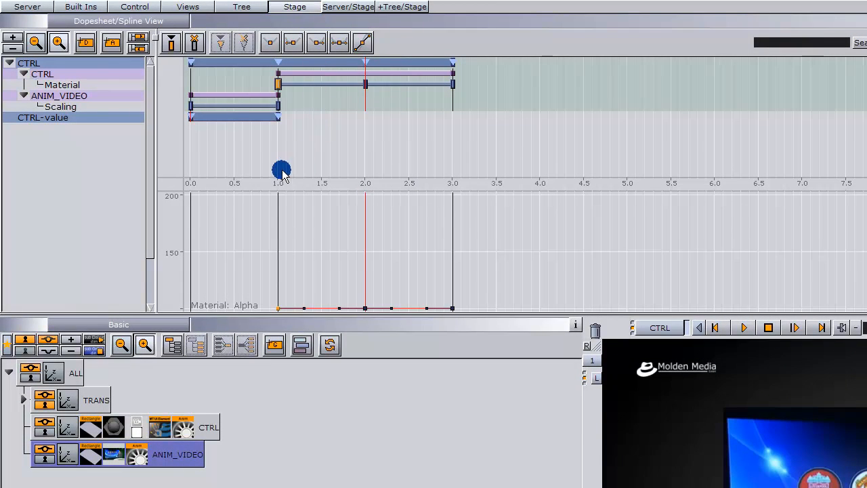
pyautogui.moveTo(108, 95)
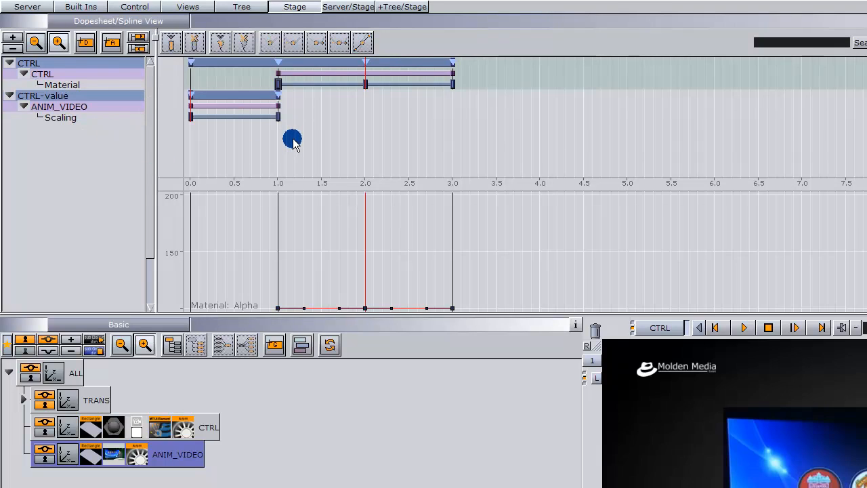
pyautogui.moveTo(209, 122)
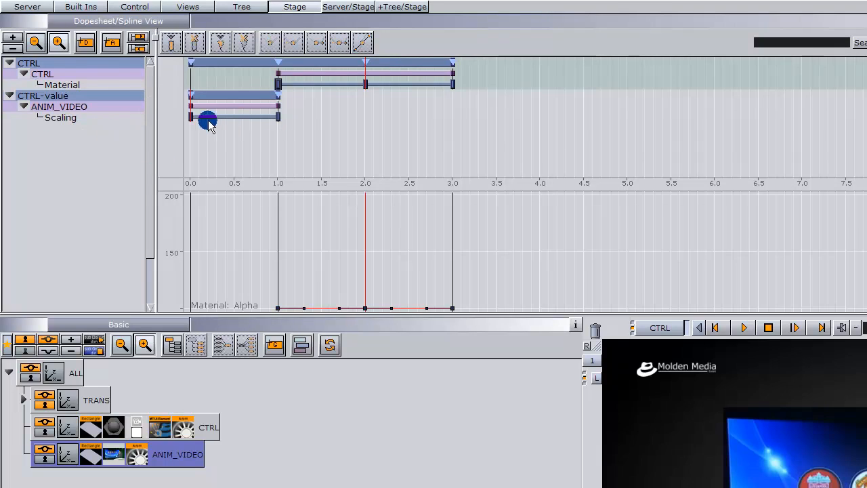
pyautogui.moveTo(206, 119); pyautogui.dragTo(269, 116)
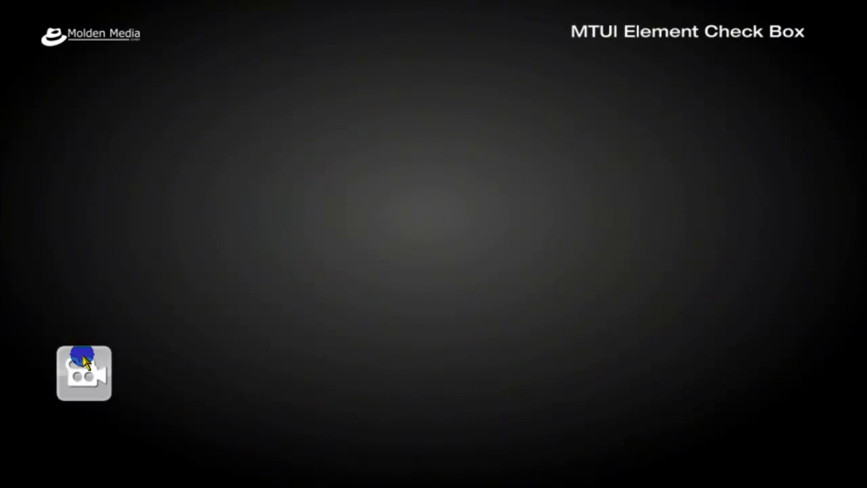
# Switch on the camera checkbox in the on-air preview to test the video window growing out
pyautogui.click(84, 373)
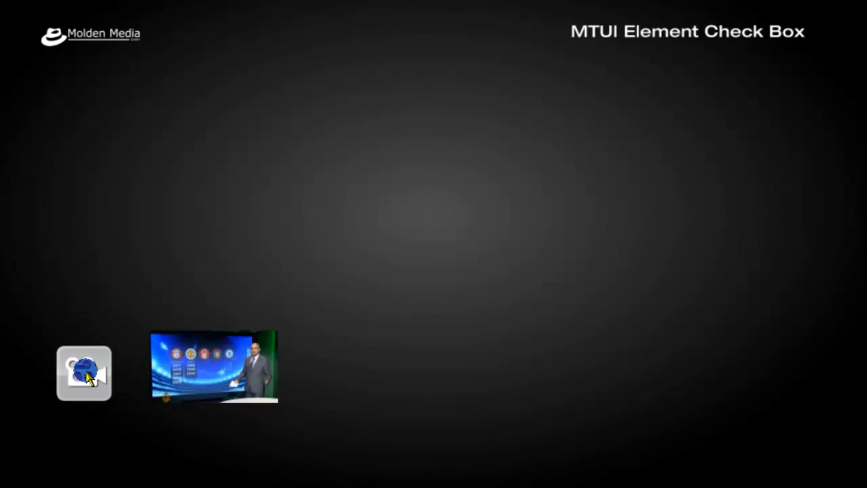